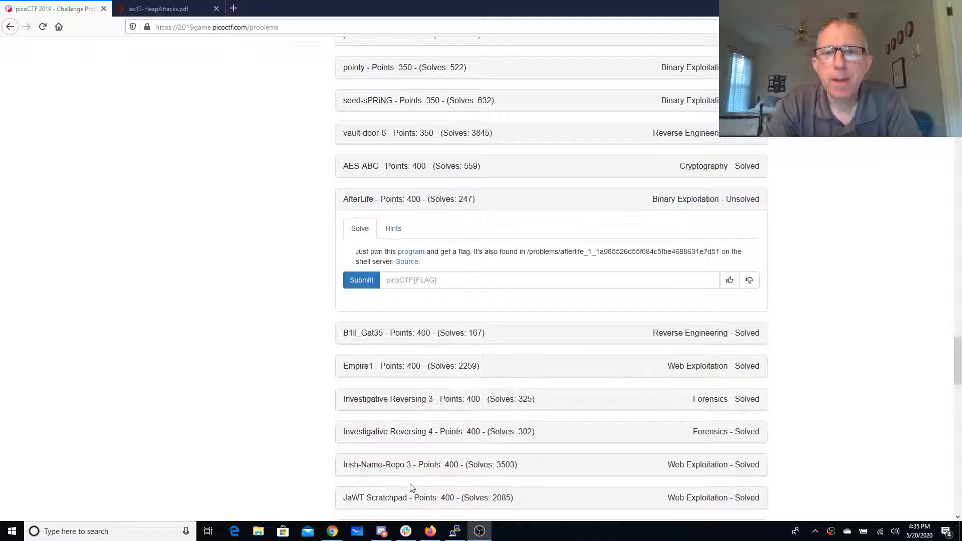
# Bring the PuTTY shell showing the AfterLife C source to the front.
pyautogui.click(454, 531)
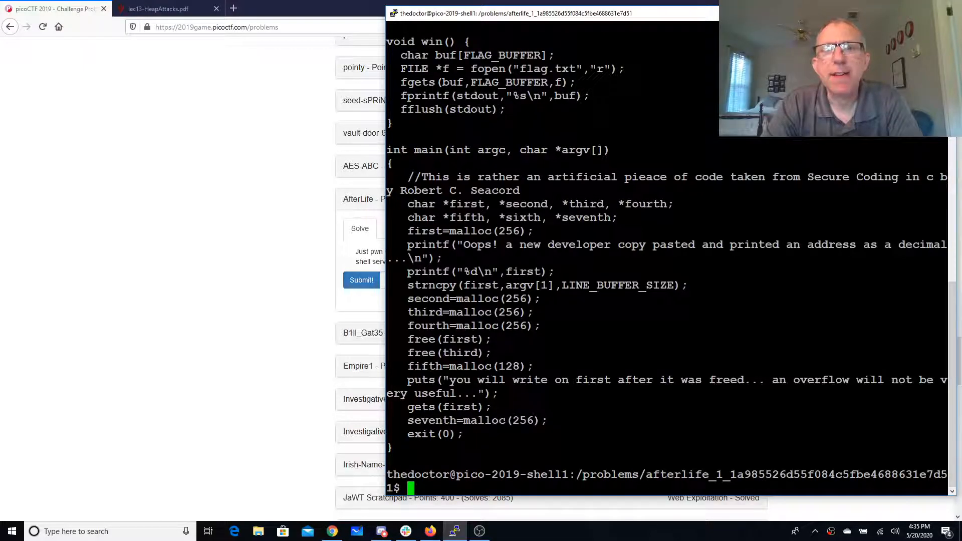
pyautogui.click(159, 9)
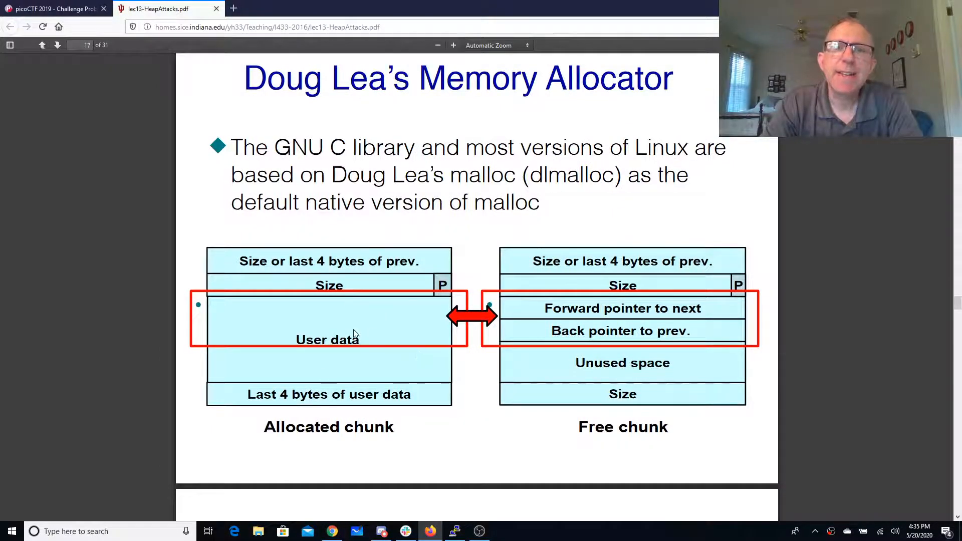
pyautogui.moveTo(577, 395)
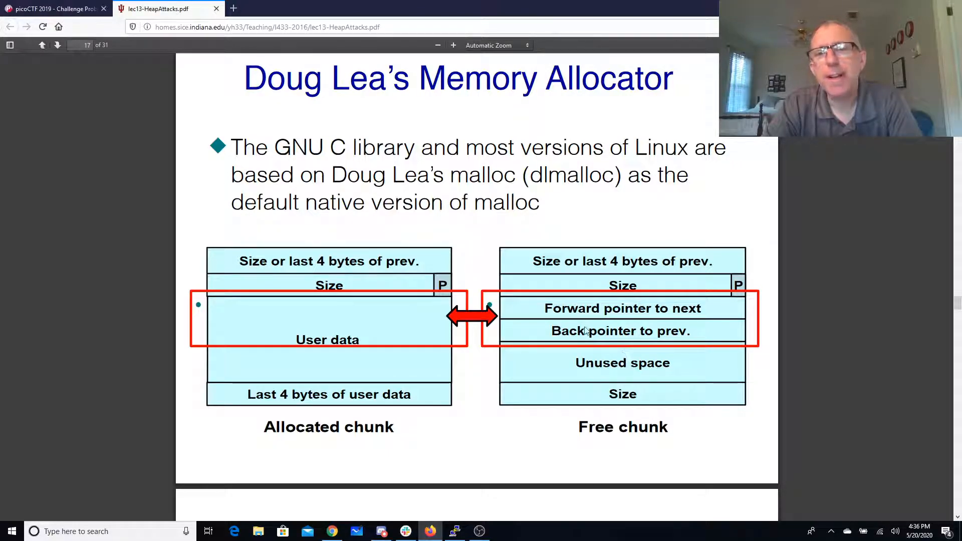
# Advance through the free-chunk slides to slide 22, the dlmalloc unlink macro.
pyautogui.click(58, 45)
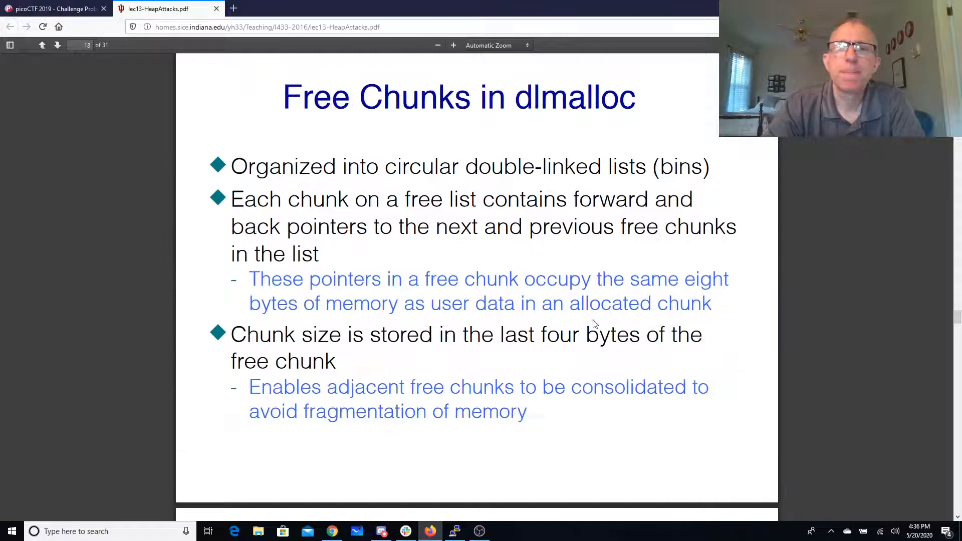
pyautogui.click(58, 45)
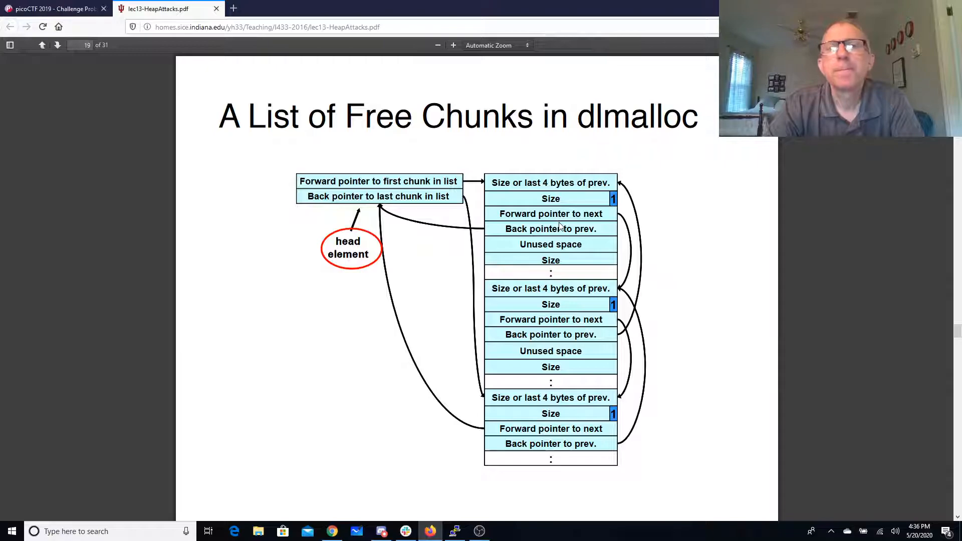
pyautogui.scroll(-3)
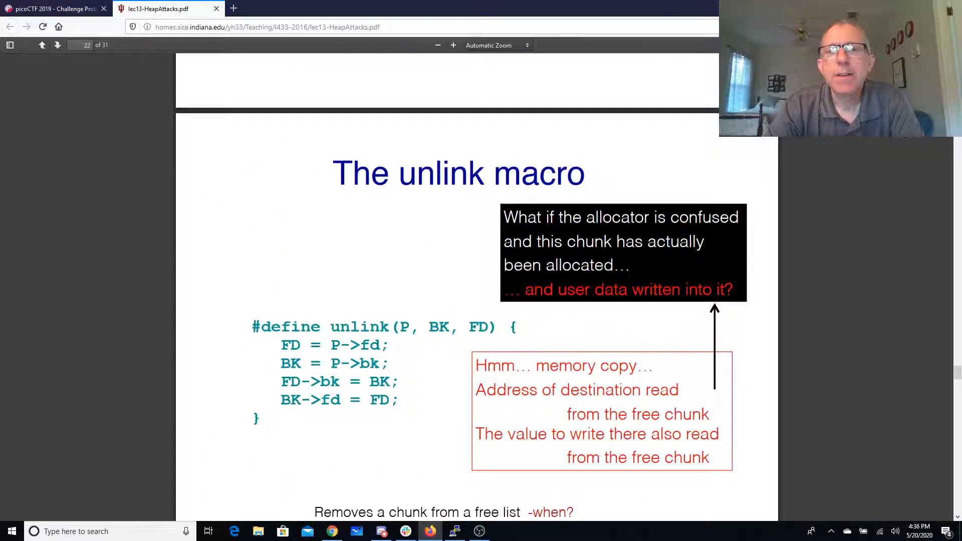
# Go to slide 23, 'Example of Unlink'.
pyautogui.click(57, 44)
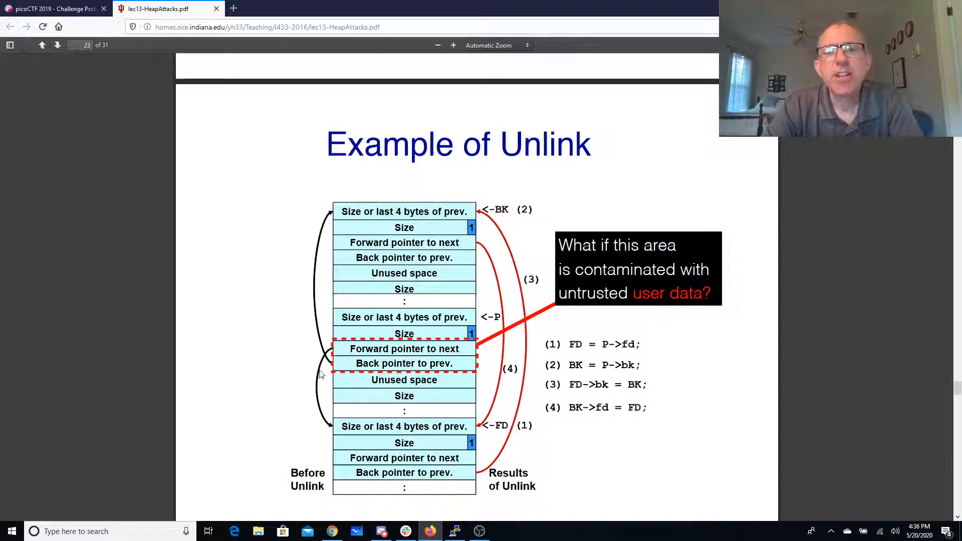
pyautogui.moveTo(497, 451)
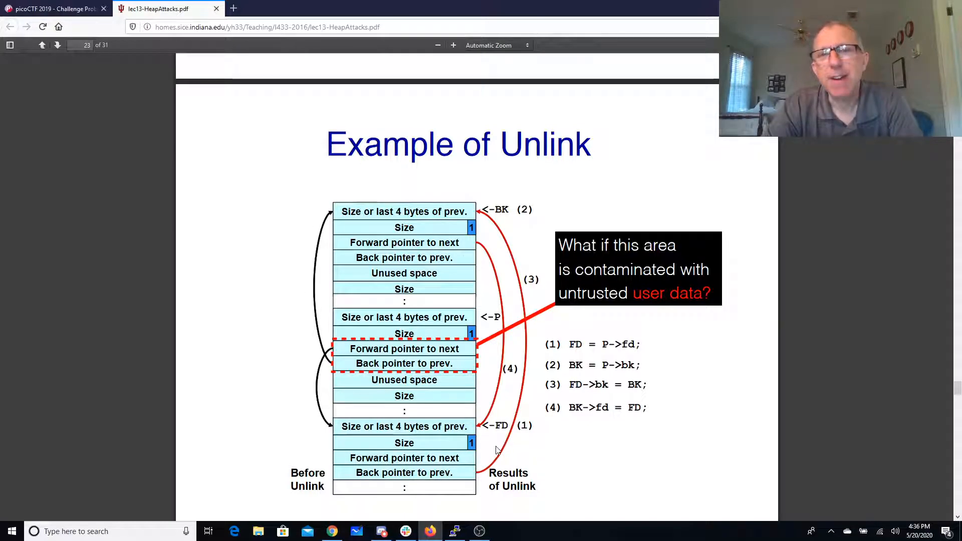
pyautogui.moveTo(402, 359)
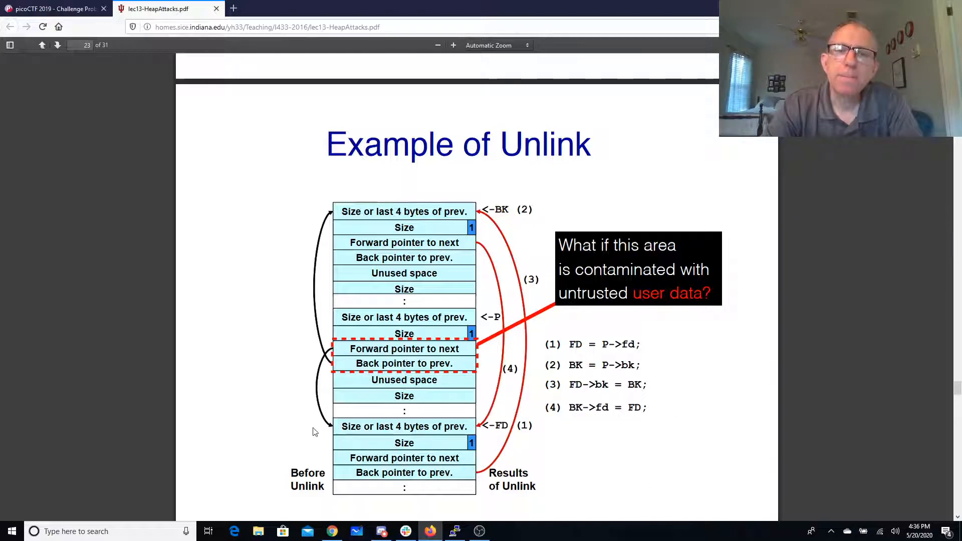
pyautogui.moveTo(456, 441)
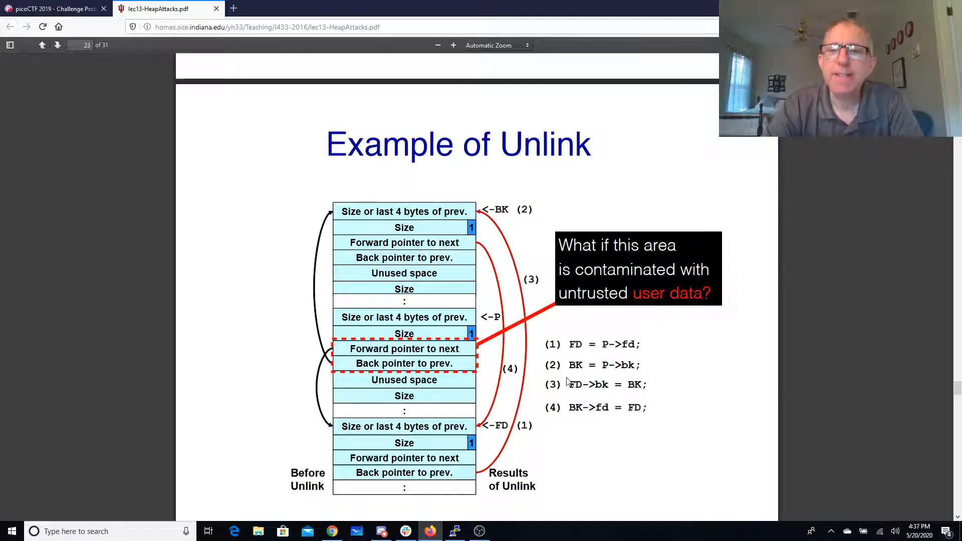
pyautogui.moveTo(620, 395)
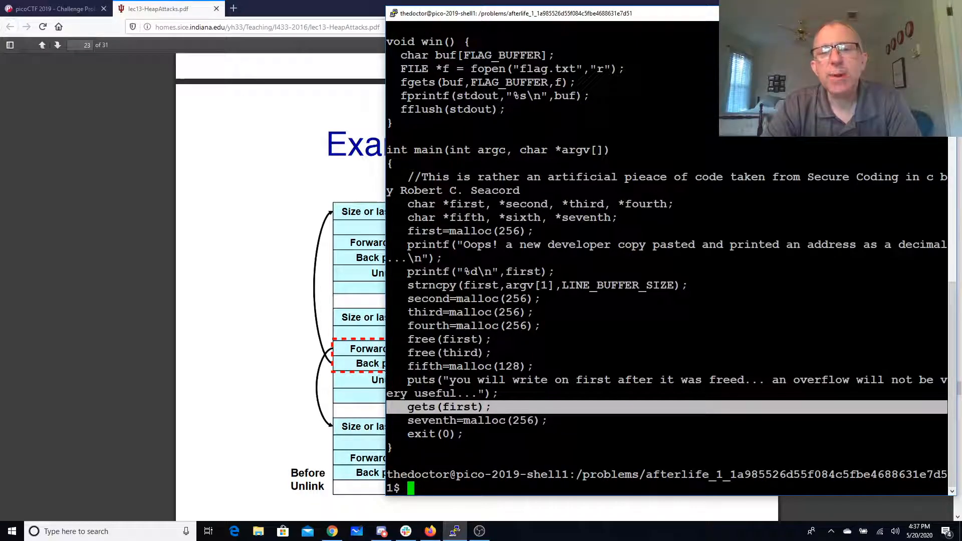
# List the afterlife.py exploit script with more, then return to the unlink slide.
pyautogui.write('more')
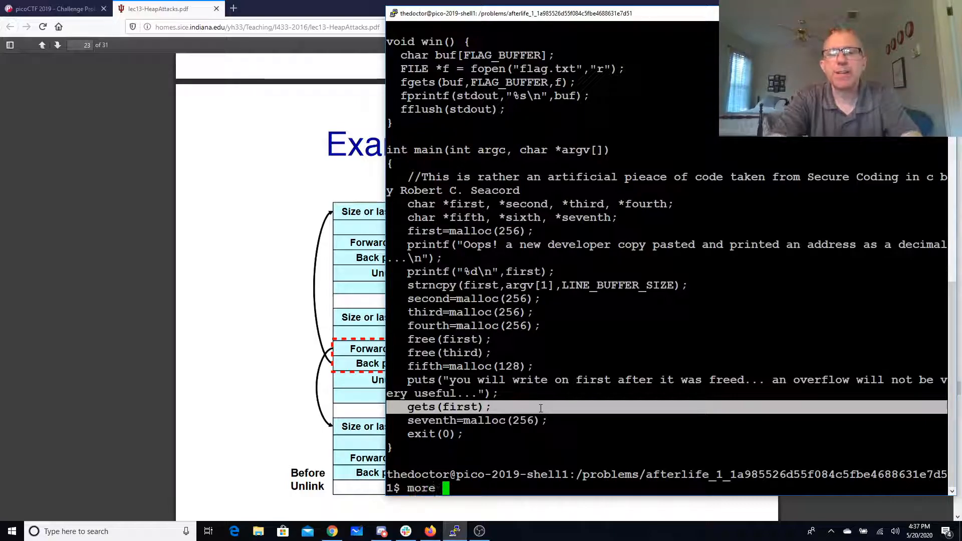
pyautogui.write('~/afterlife.py')
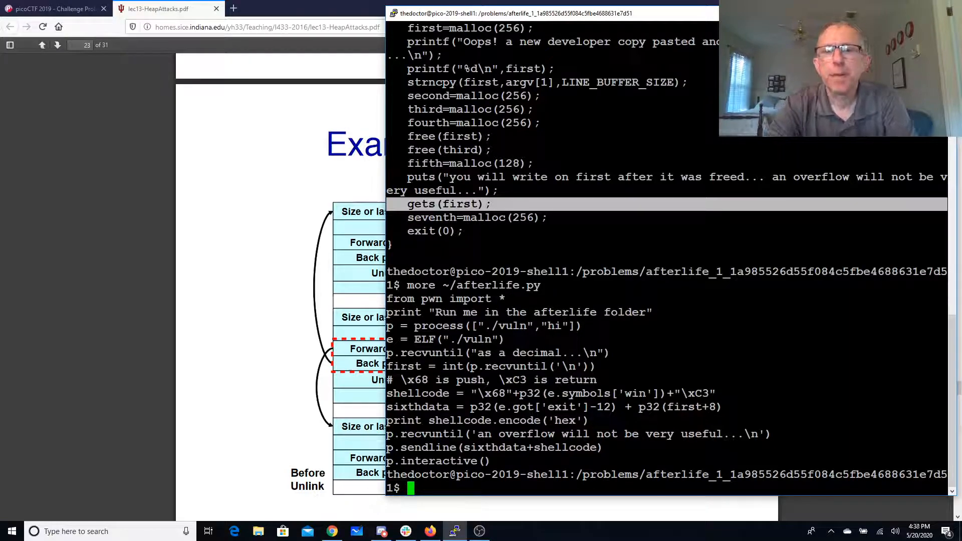
pyautogui.write('more ~/')
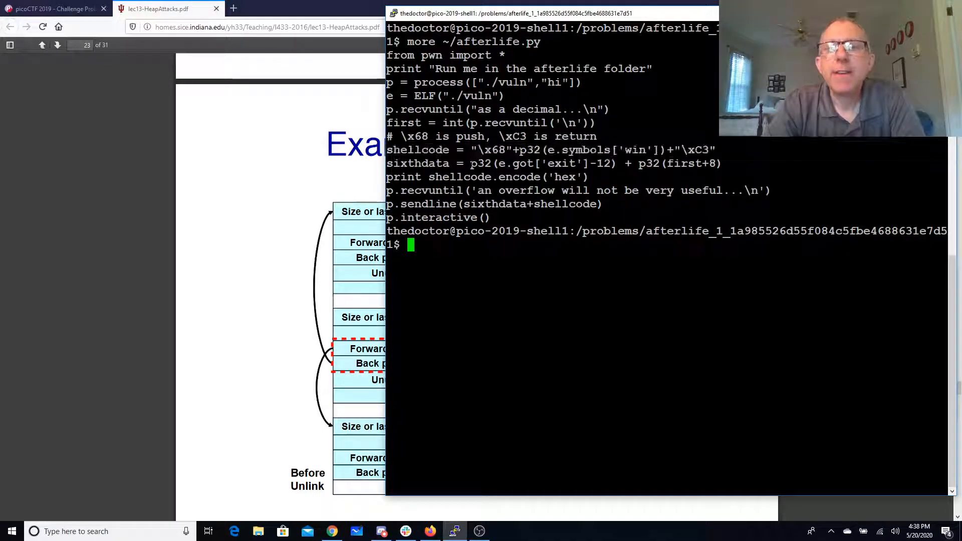
pyautogui.moveTo(468, 164); pyautogui.dragTo(618, 163)
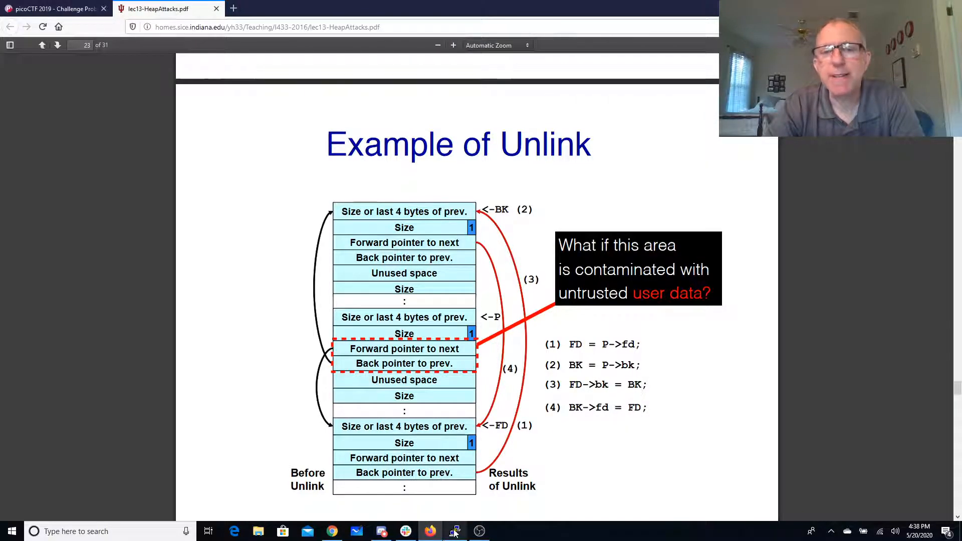
# Bring PuTTY forward and type 'python ~/afterlife.py' at the prompt.
pyautogui.click(454, 531)
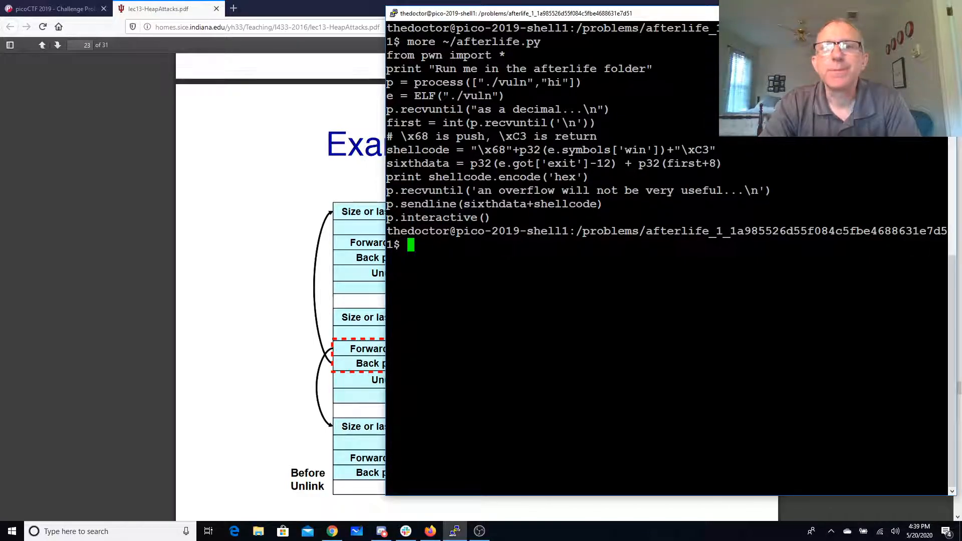
pyautogui.write('python')
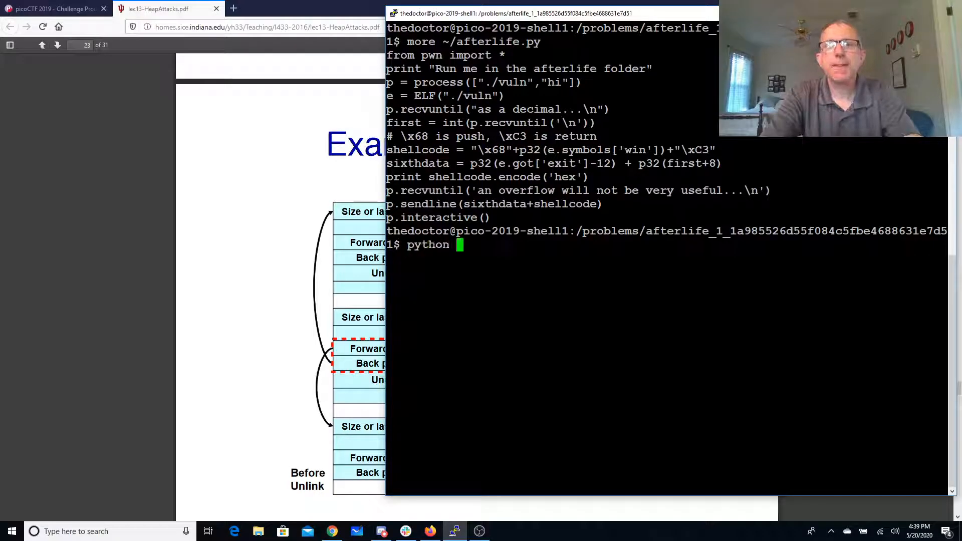
pyautogui.write('~/afterlife.py')
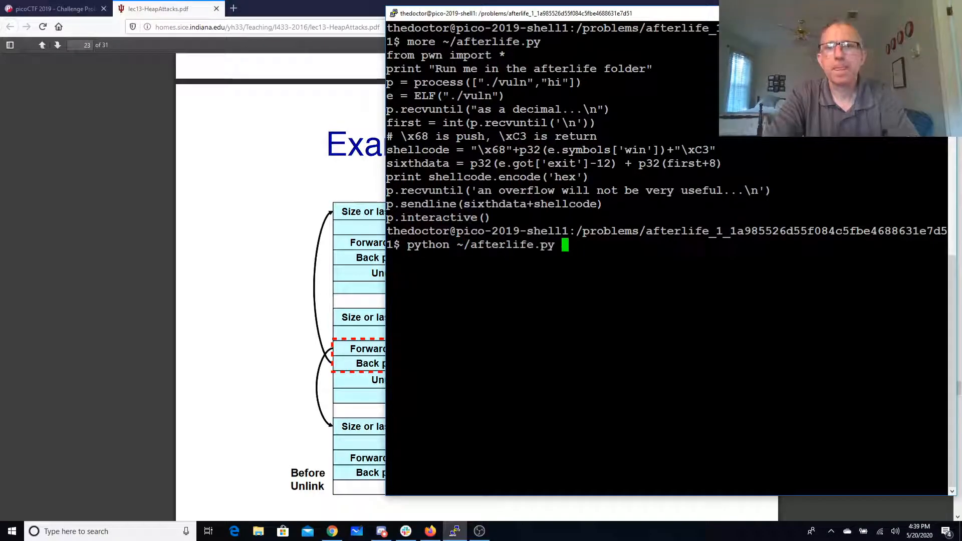